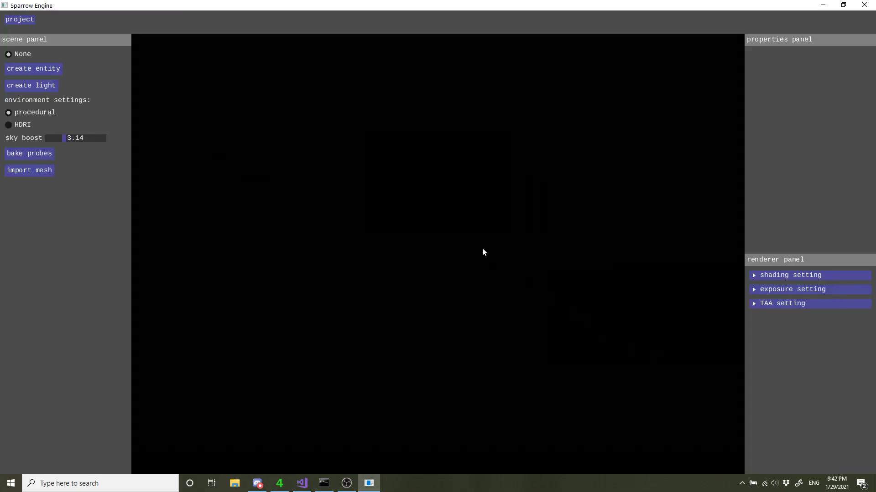
mouse_move(321, 228)
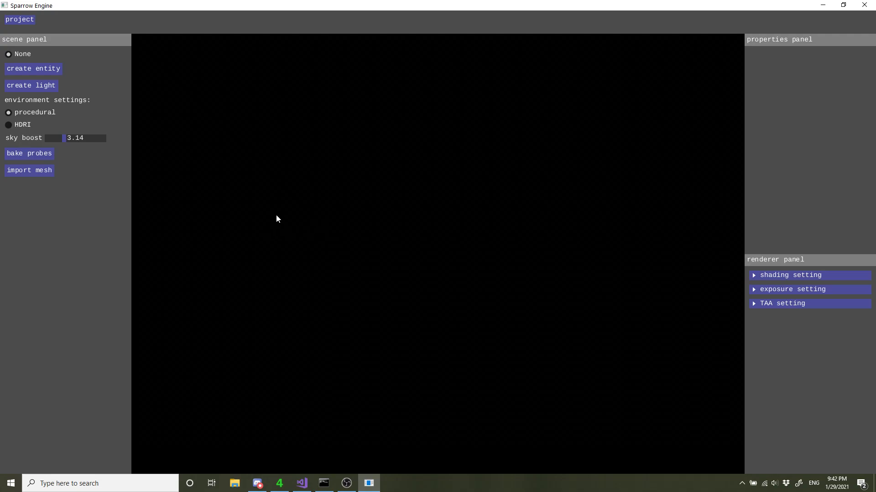
mouse_move(297, 236)
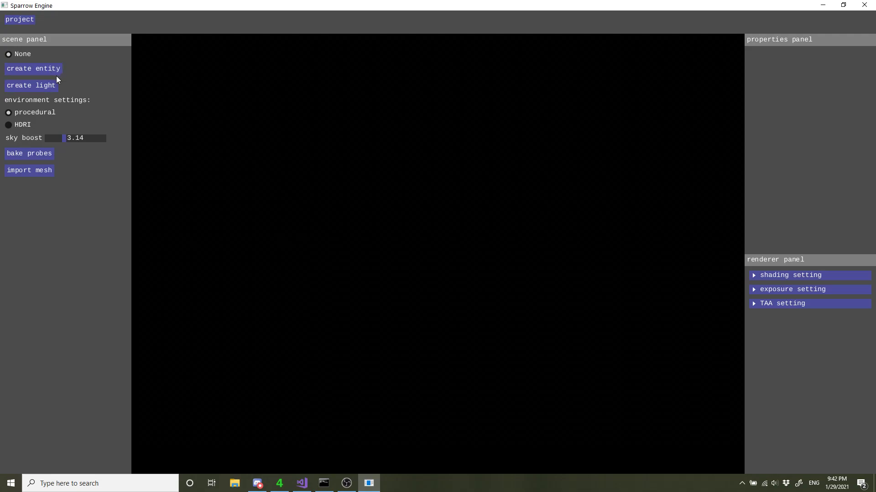
mouse_move(97, 133)
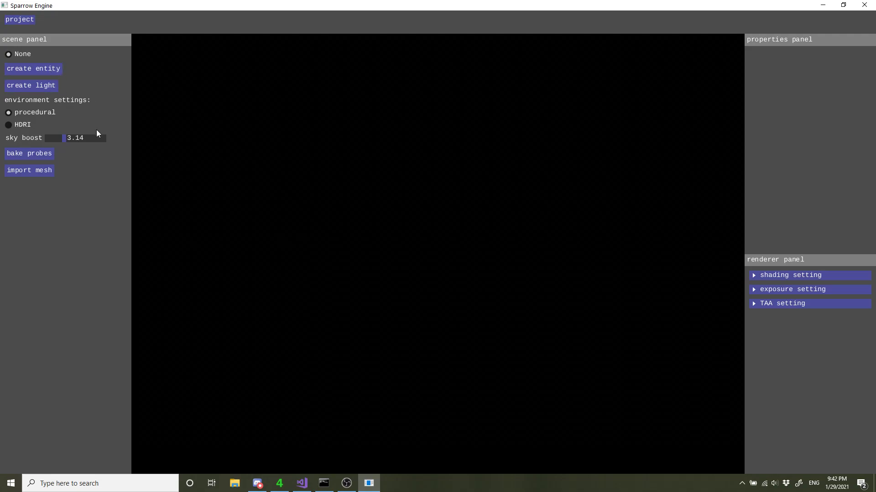
mouse_move(86, 172)
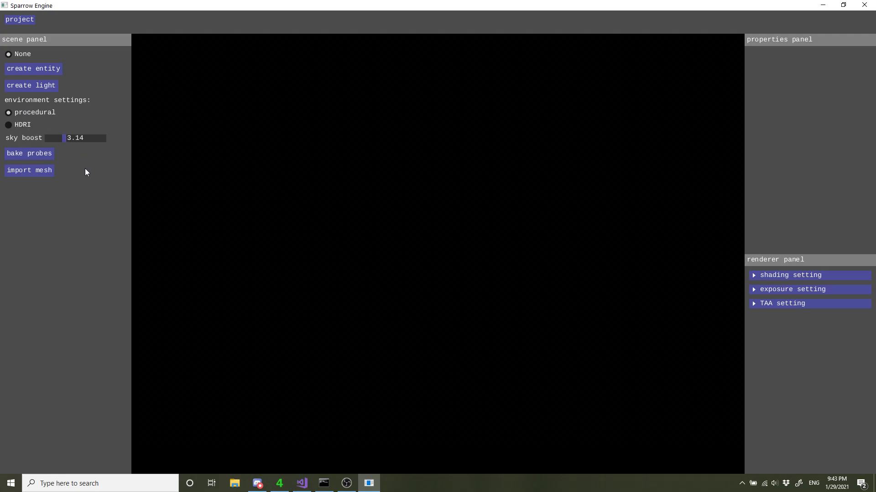
mouse_move(81, 218)
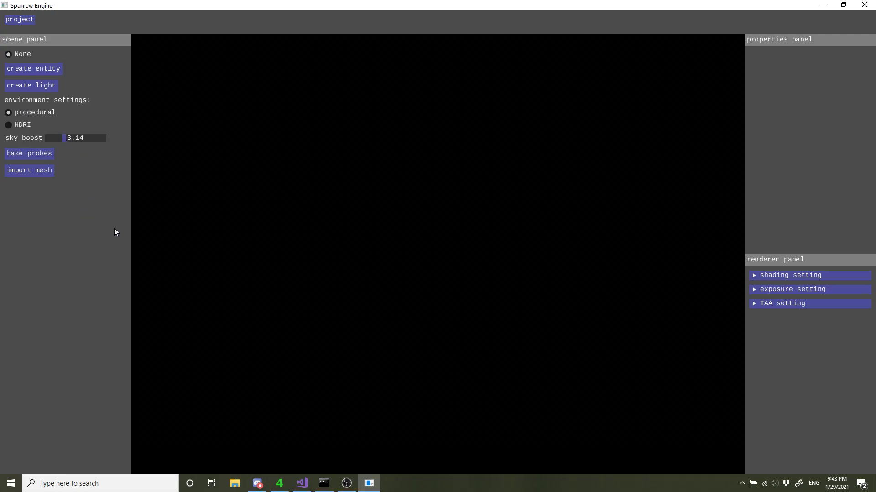
mouse_move(107, 241)
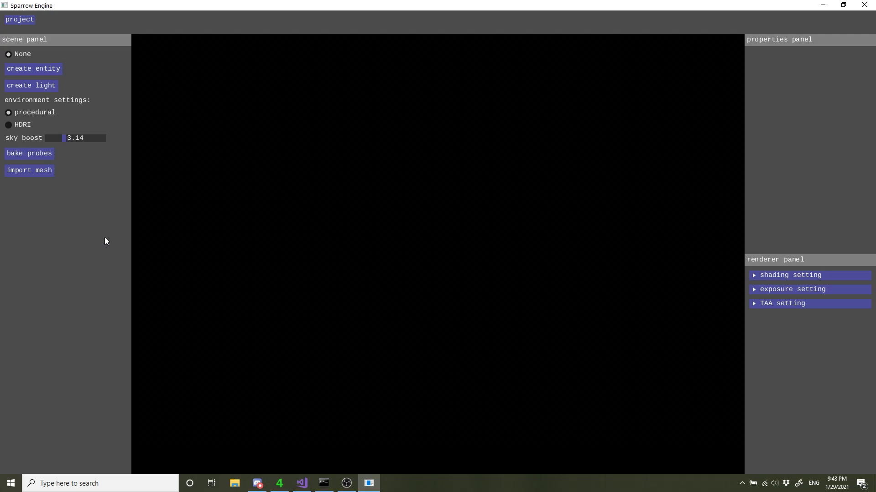
mouse_move(117, 257)
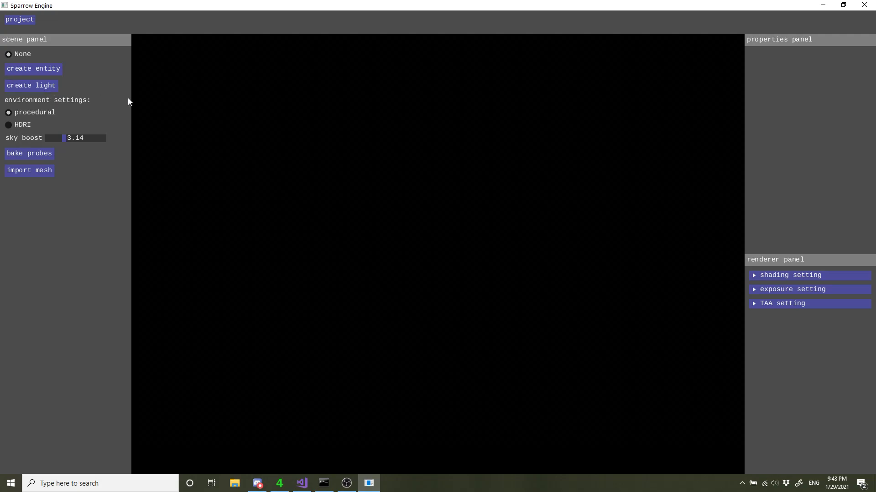
mouse_move(337, 131)
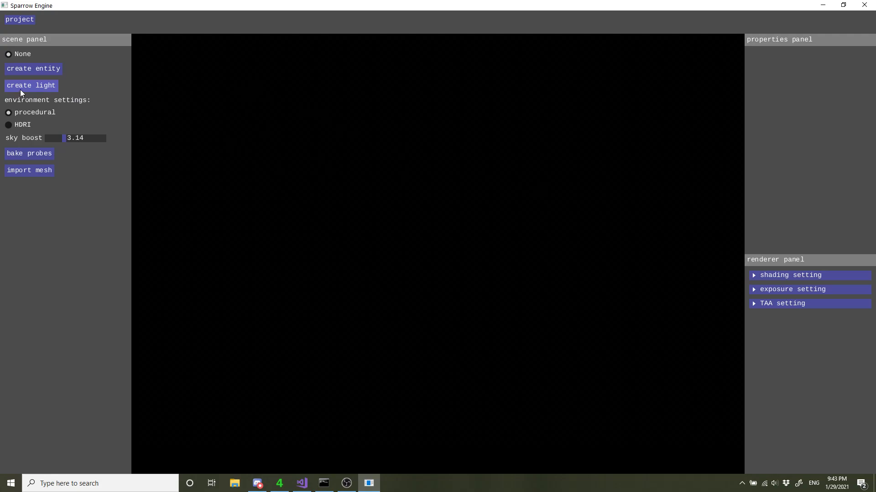
Create light #0 and set its direction y to -0.61 so the sun glow brightens
left_click(31, 86)
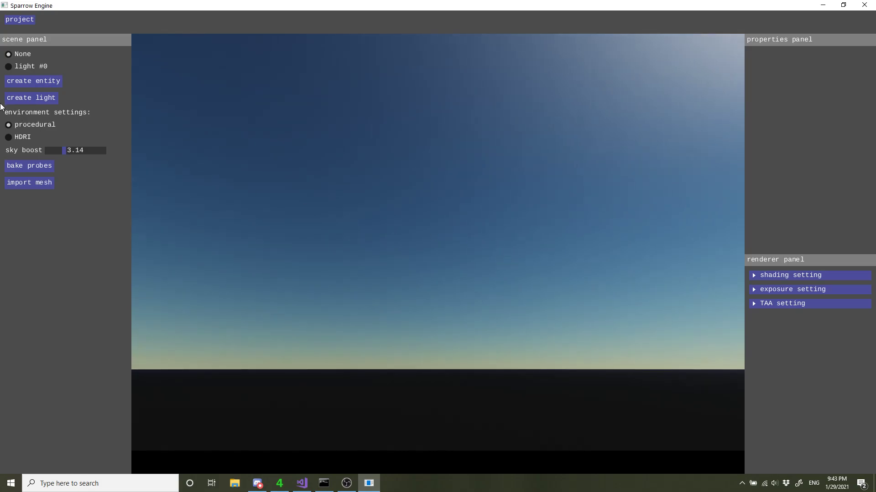
left_click(8, 65)
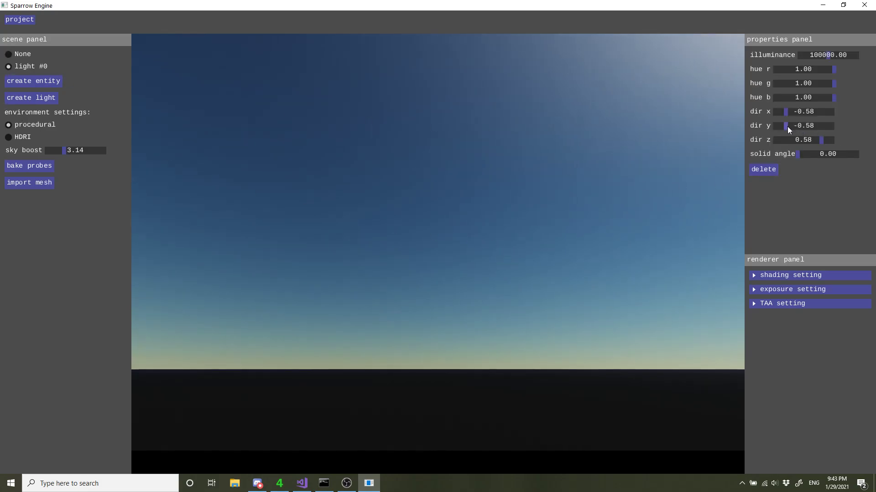
left_click_drag(786, 126, 804, 126)
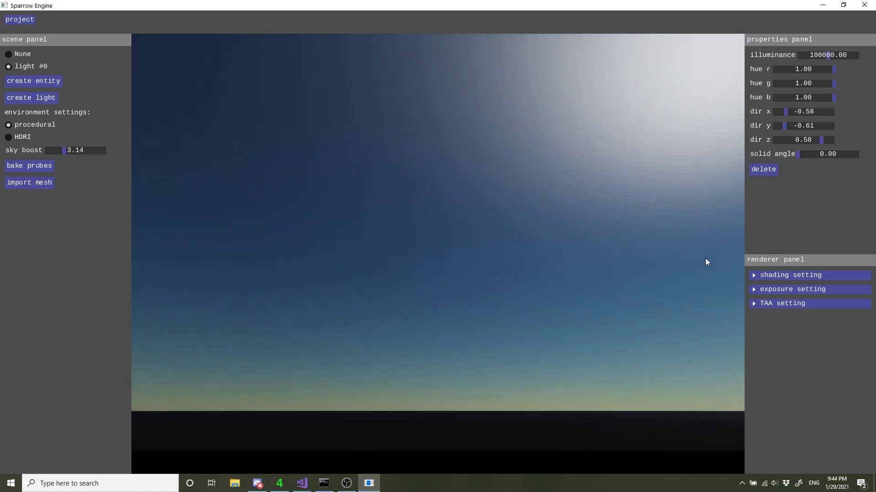
Expand the renderer's exposure settings, try manual mode, then leave exposure on automatic
left_click(793, 289)
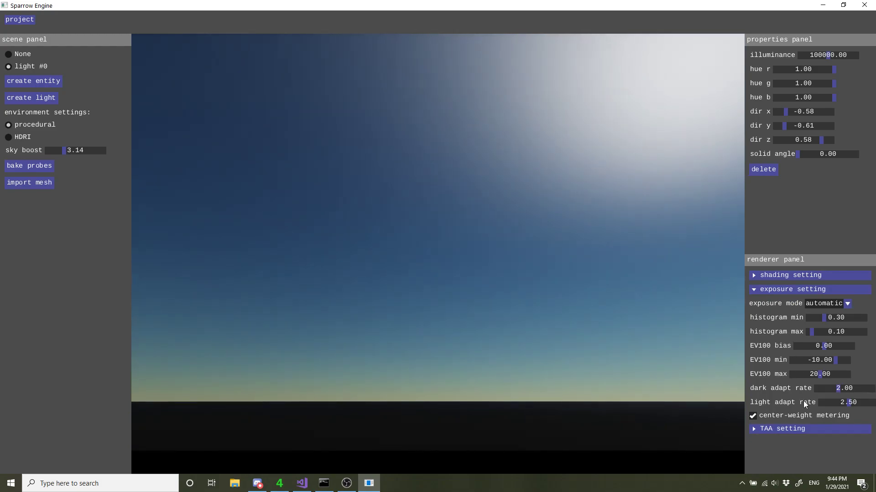
left_click(846, 303)
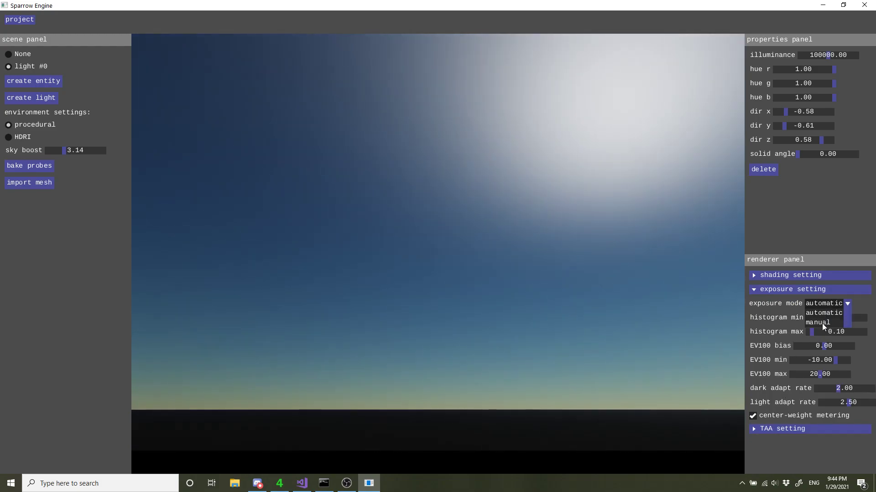
left_click(818, 322)
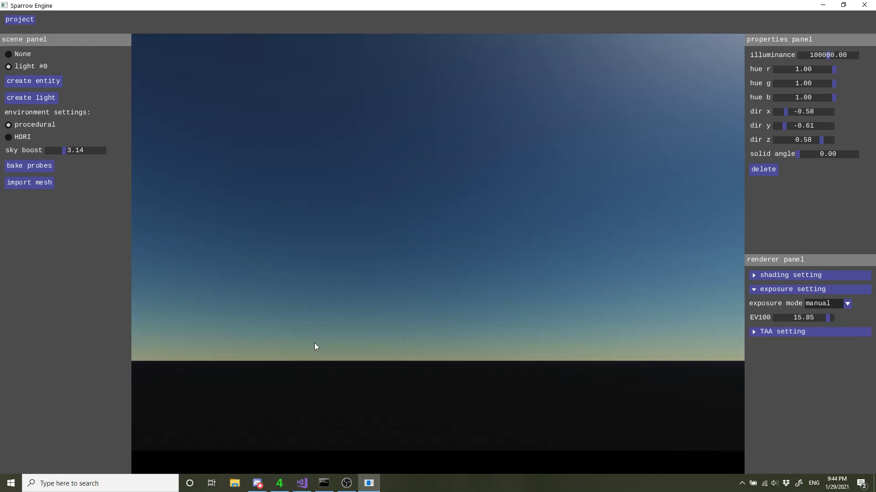
left_click(846, 303)
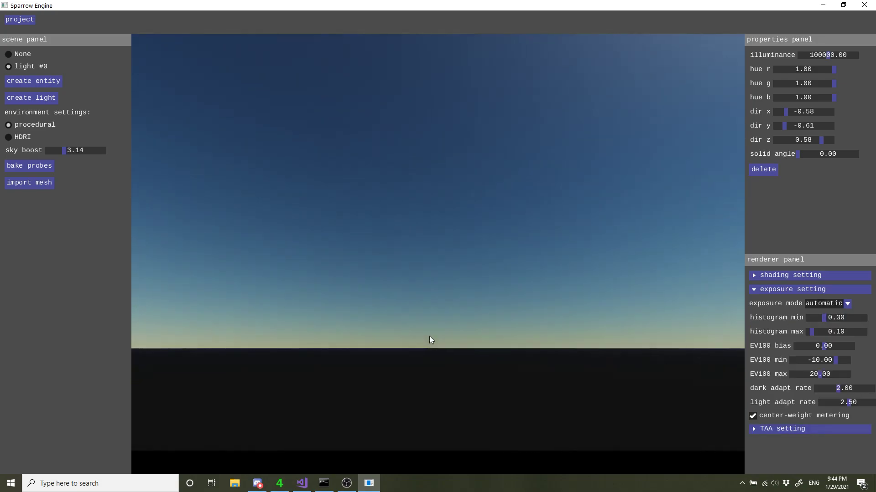
left_click(33, 81)
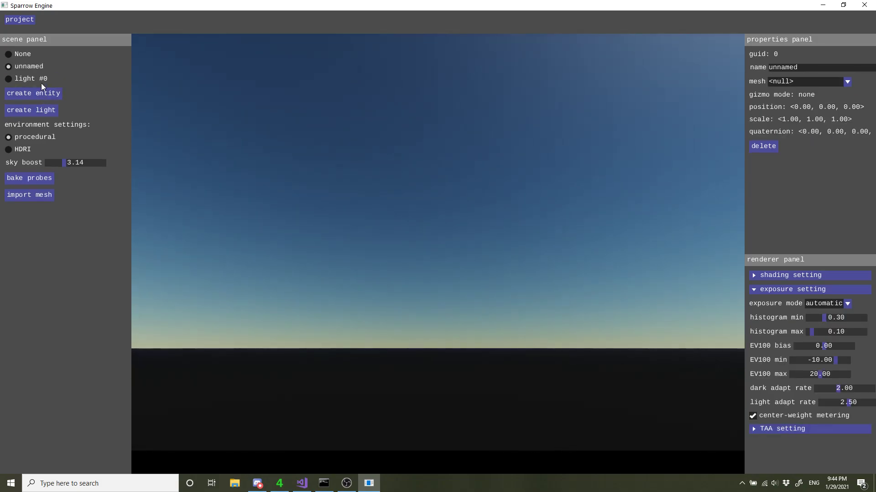
Create an empty entity and browse the data folder's FlightHelmet models in the mesh import dialog
left_click(30, 195)
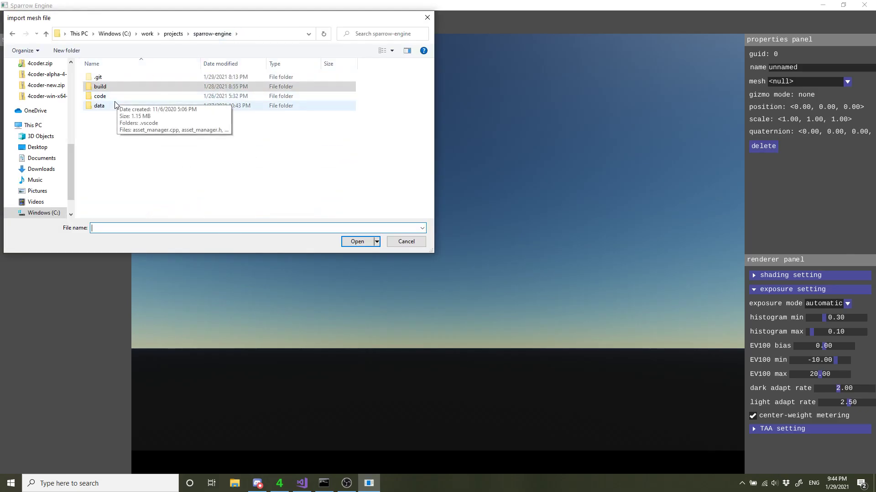
double_click(100, 106)
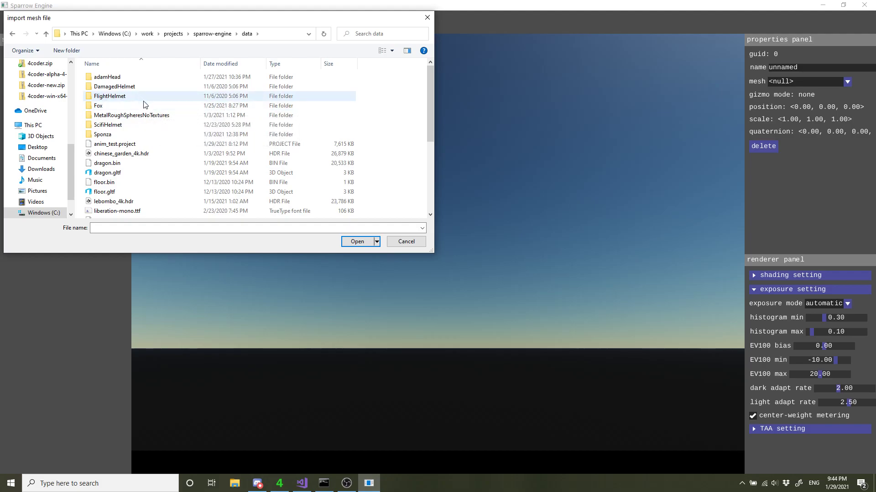
mouse_move(99, 105)
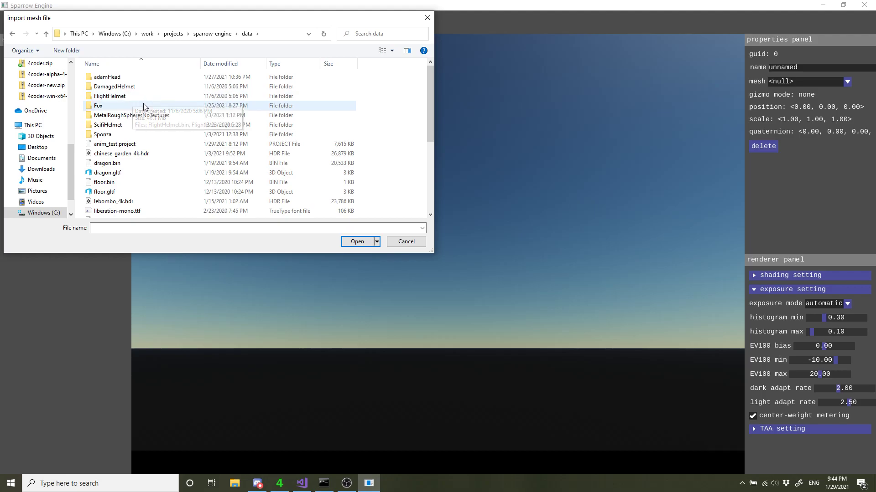
mouse_move(129, 106)
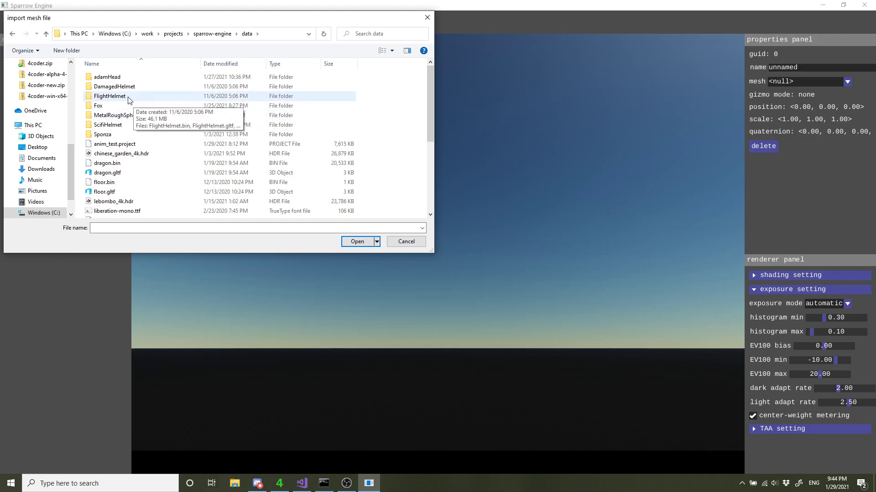
double_click(114, 85)
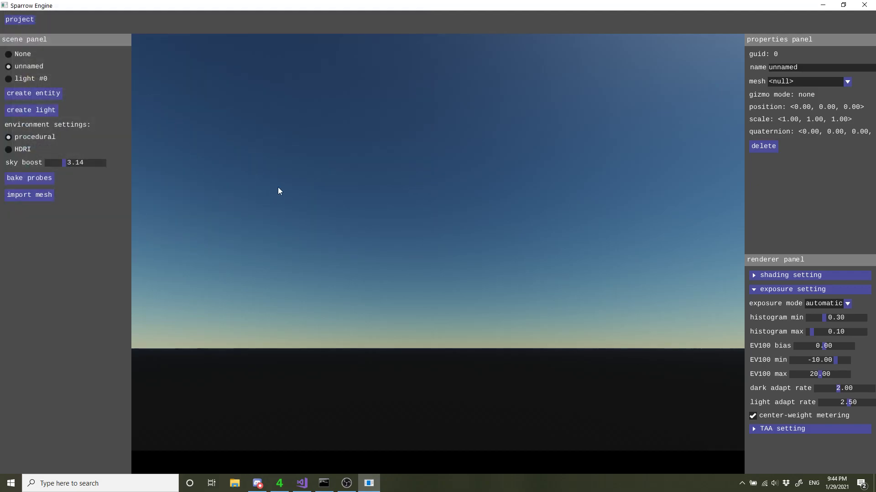
Orbit the camera around the dark helmet mesh above the grey ground
left_click(847, 81)
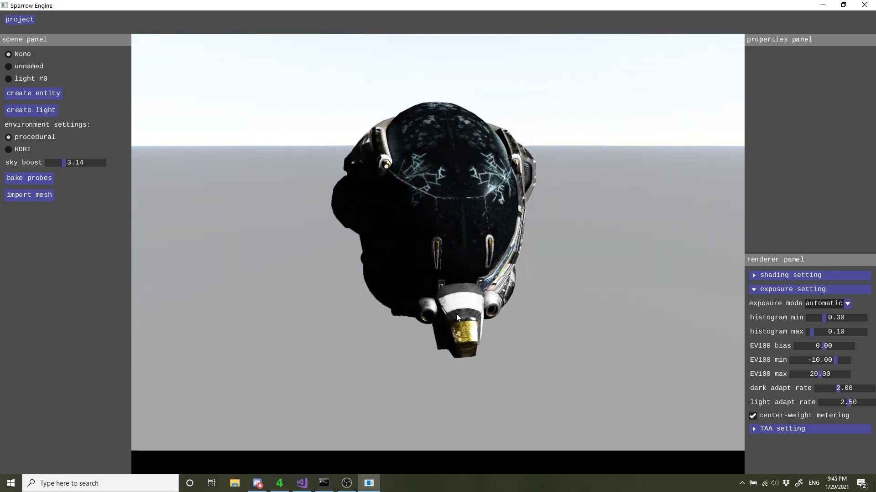
left_click_drag(456, 318, 413, 255)
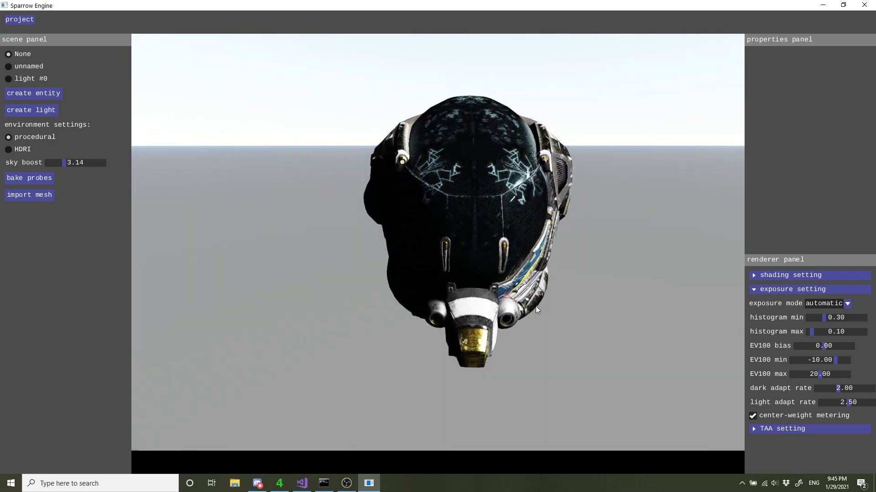
left_click_drag(536, 310, 425, 319)
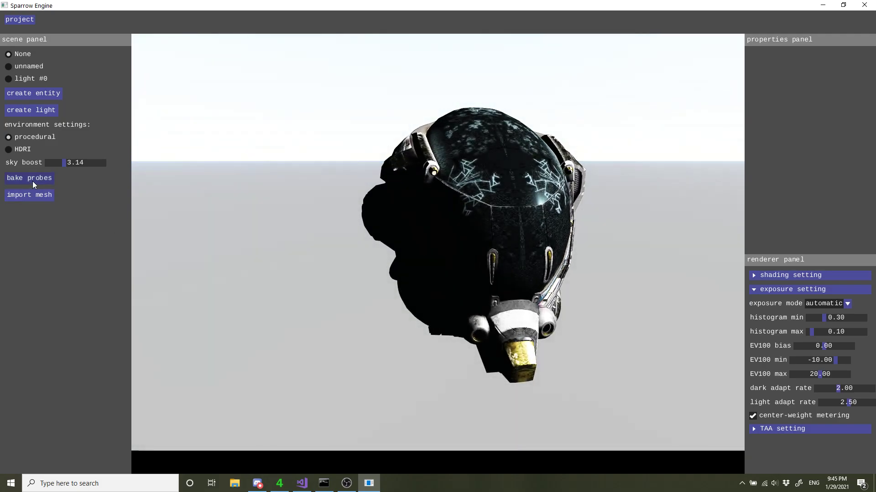
Bake probes so the helmet reflects the sky, then switch the environment to HDRI mode
left_click(29, 178)
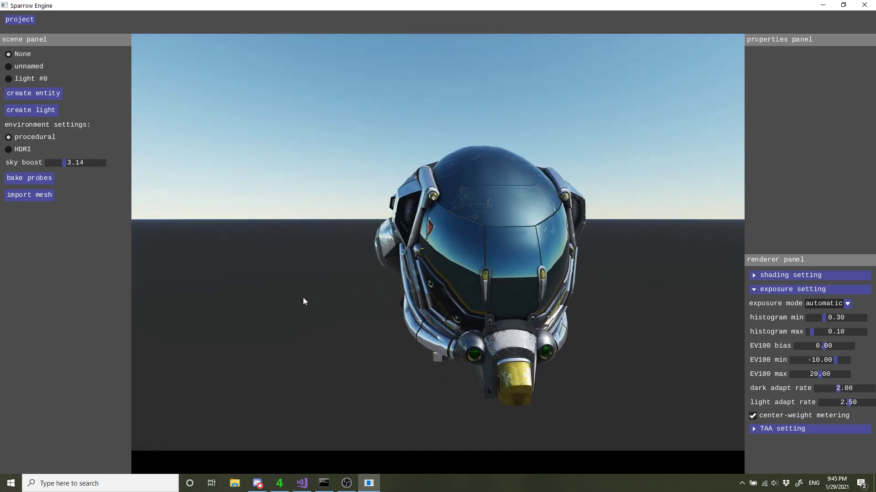
left_click_drag(304, 302, 360, 313)
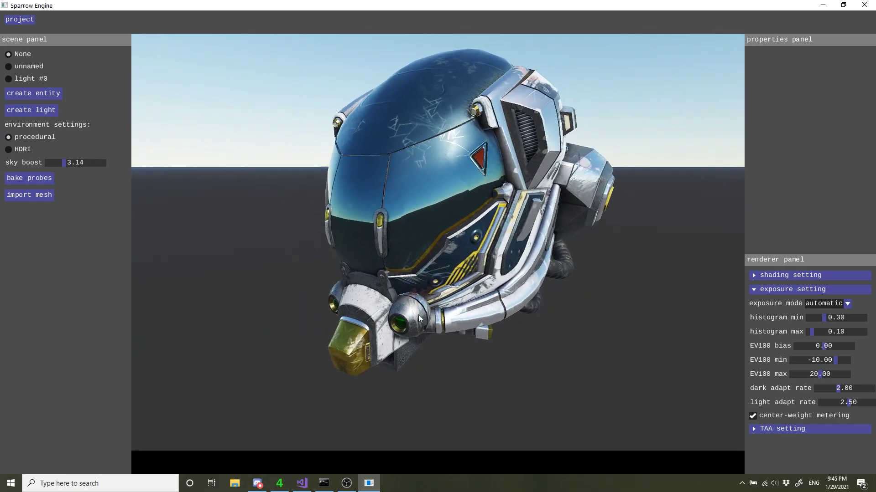
left_click_drag(419, 318, 374, 302)
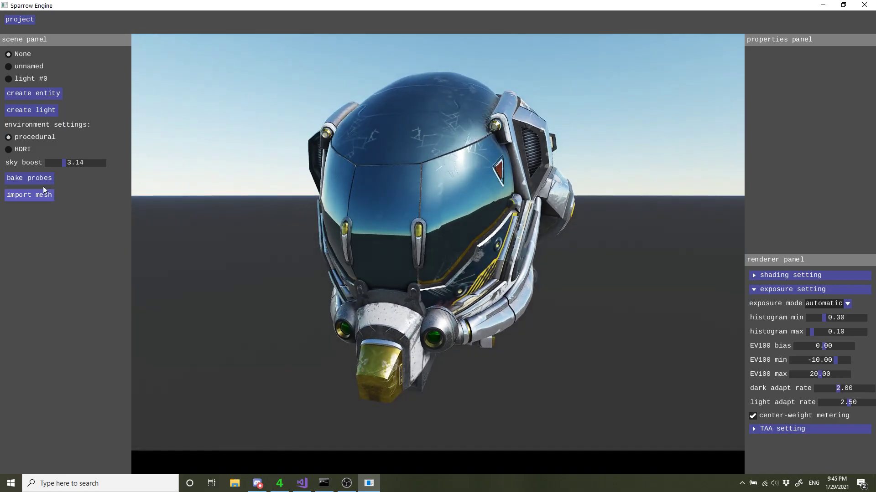
left_click(8, 149)
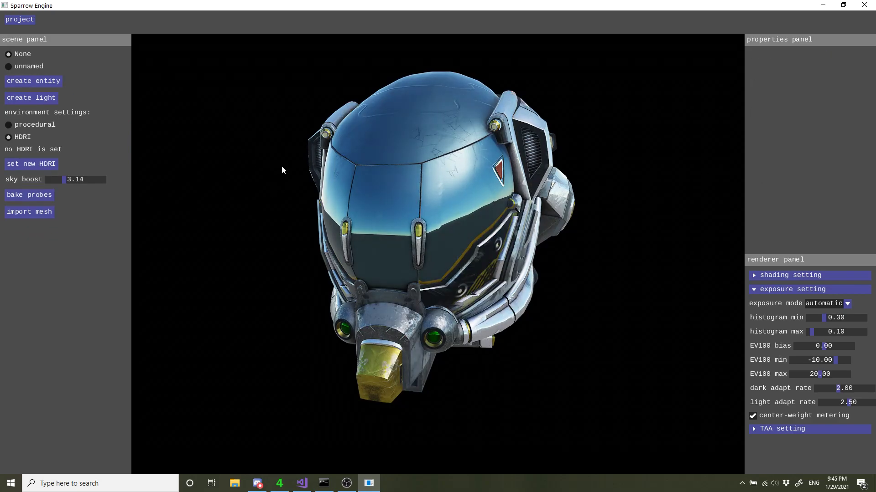
Load lebombo_4k.hdr as the HDRI so the helmet sits inside a furnished room
left_click(31, 163)
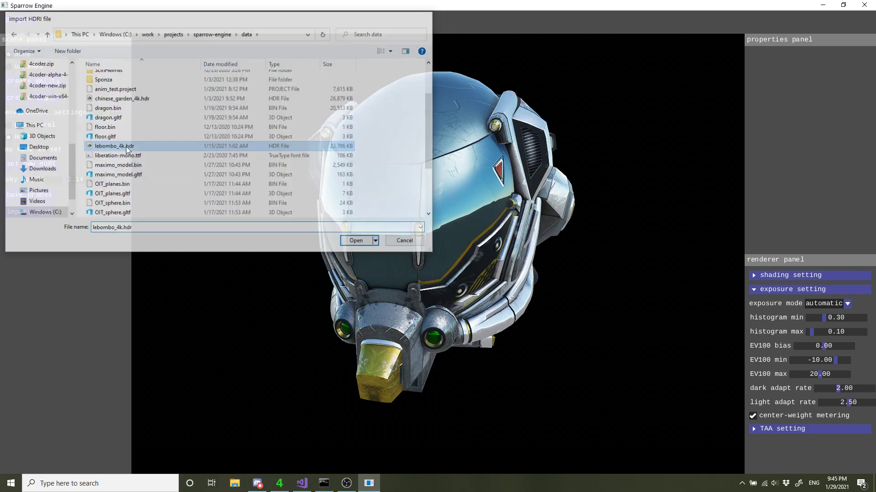
left_click(355, 240)
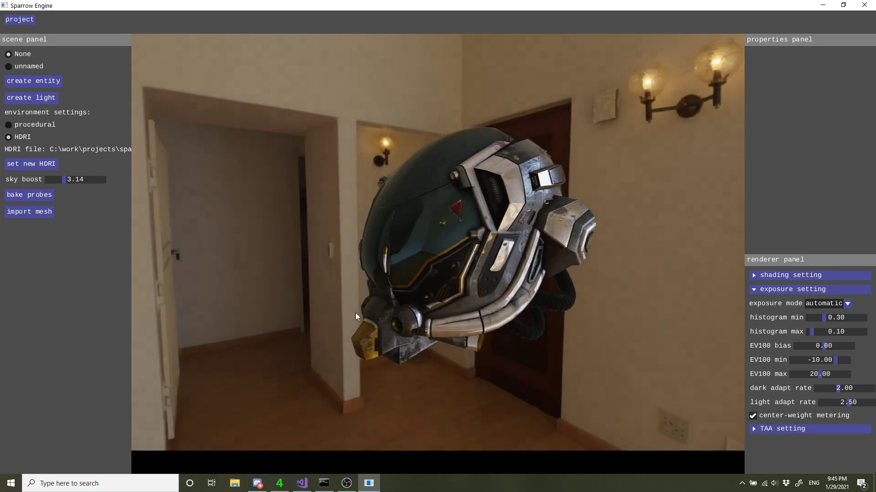
left_click_drag(355, 317, 484, 313)
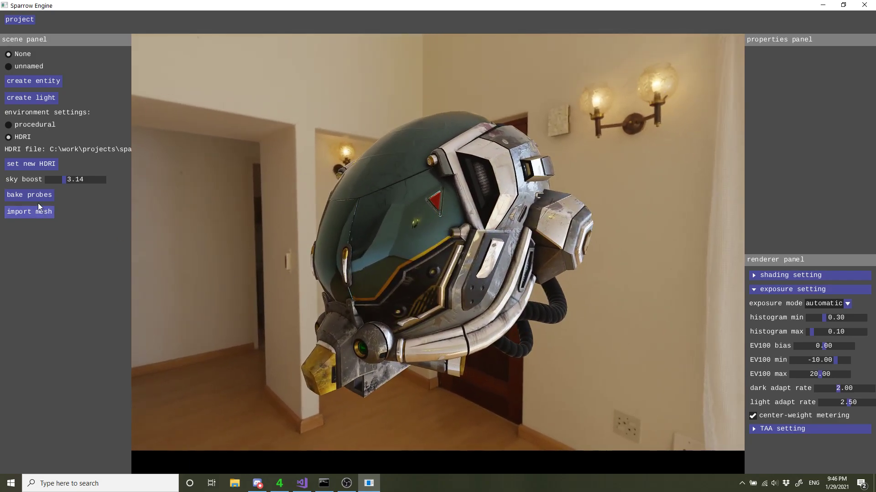
Import the FlightHelmet glTF to add the leather flight helmet on its stand
left_click(29, 212)
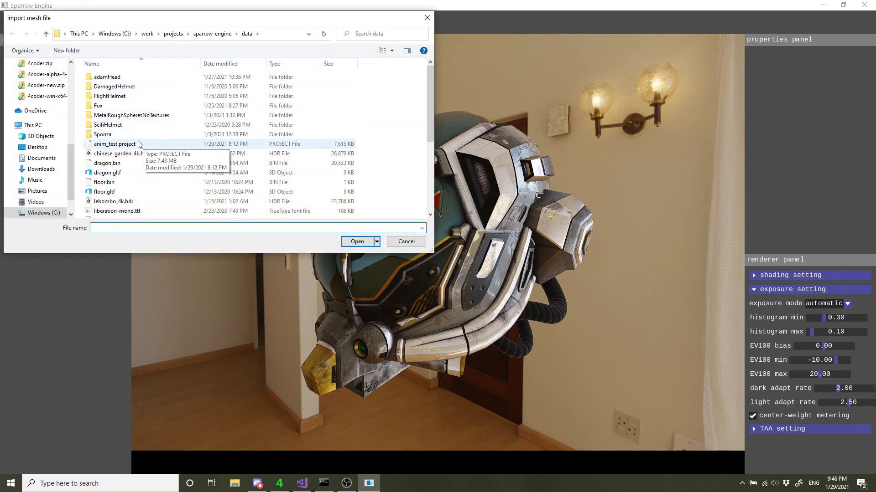
double_click(111, 96)
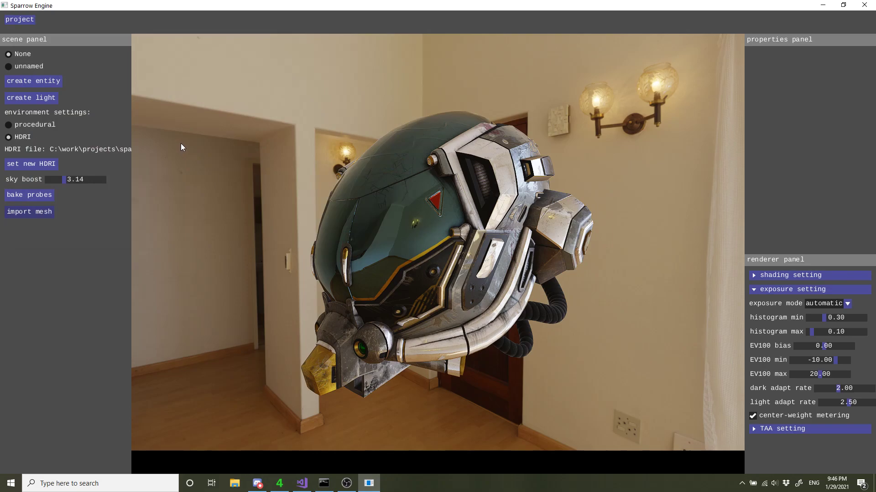
mouse_move(157, 146)
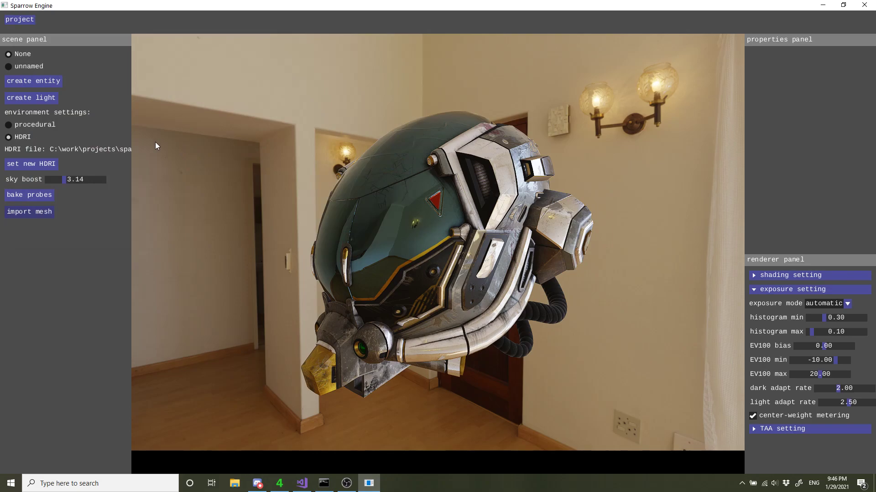
mouse_move(44, 88)
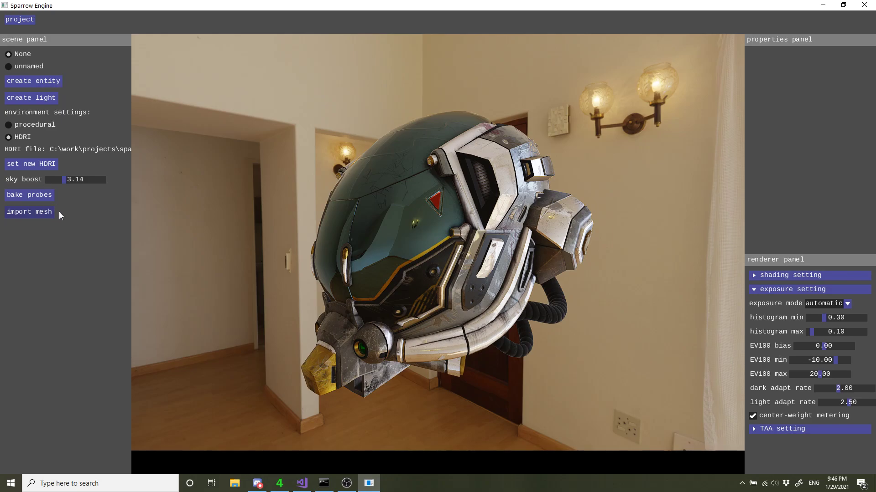
mouse_move(57, 219)
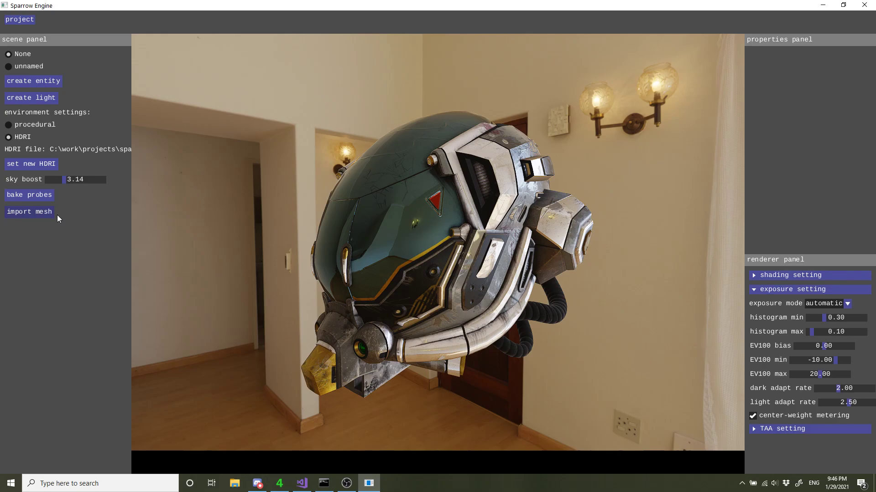
mouse_move(49, 238)
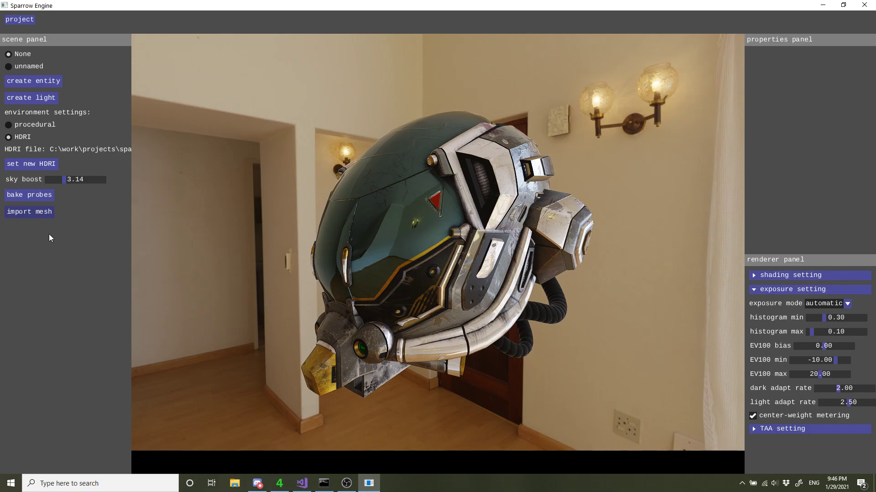
mouse_move(51, 237)
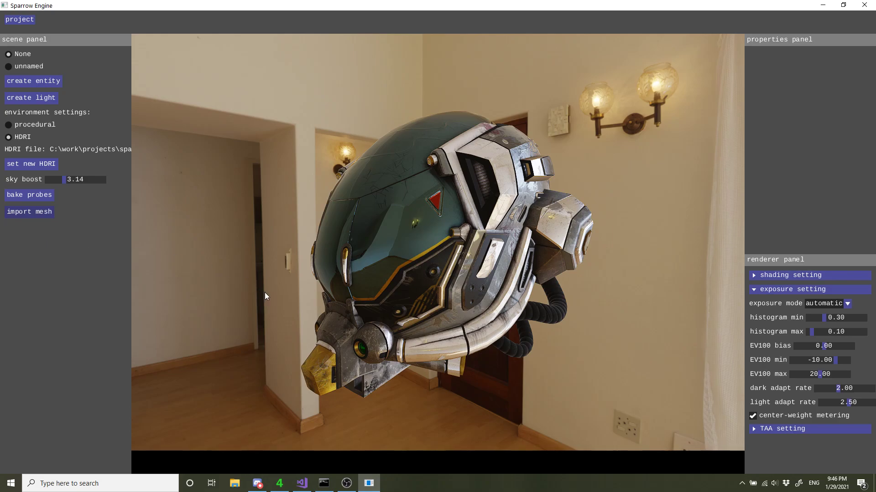
mouse_move(291, 332)
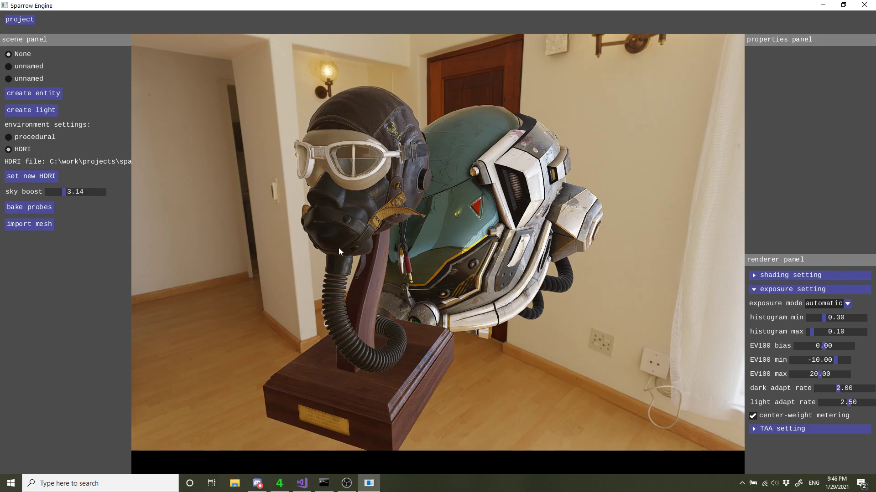
Delete the helmet, switch back to the procedural sky, and start two mesh imports
left_click(28, 65)
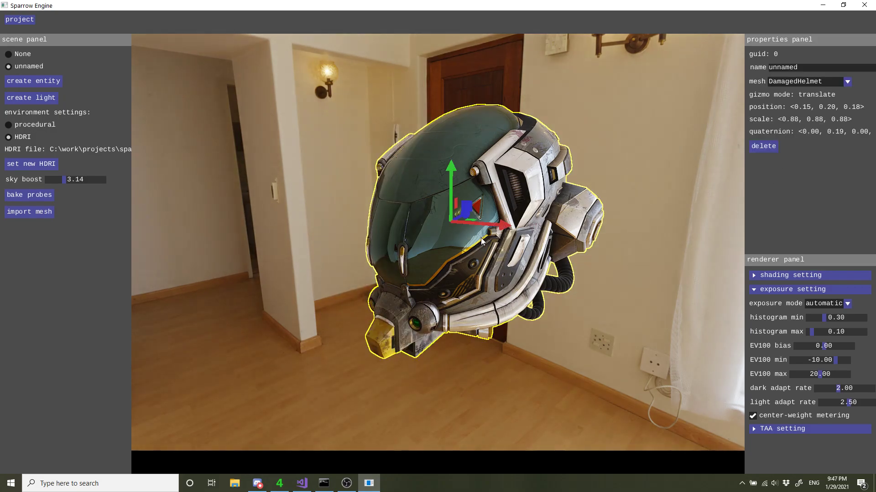
left_click(8, 54)
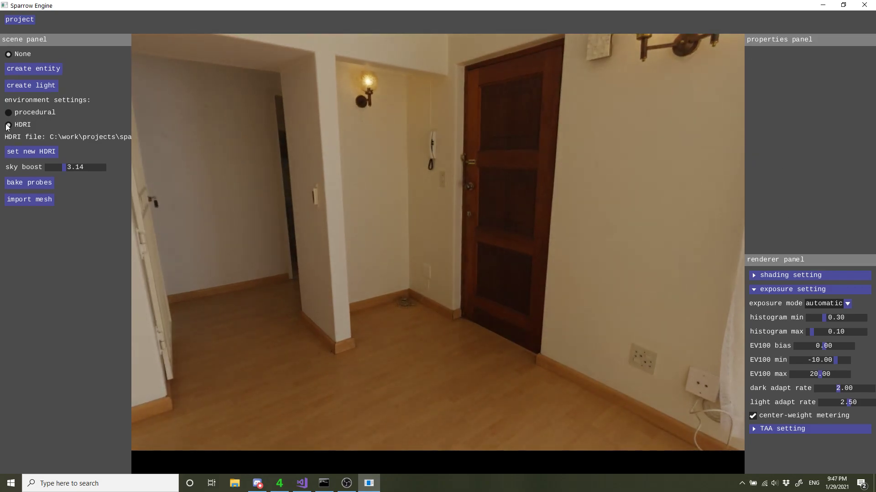
left_click(8, 125)
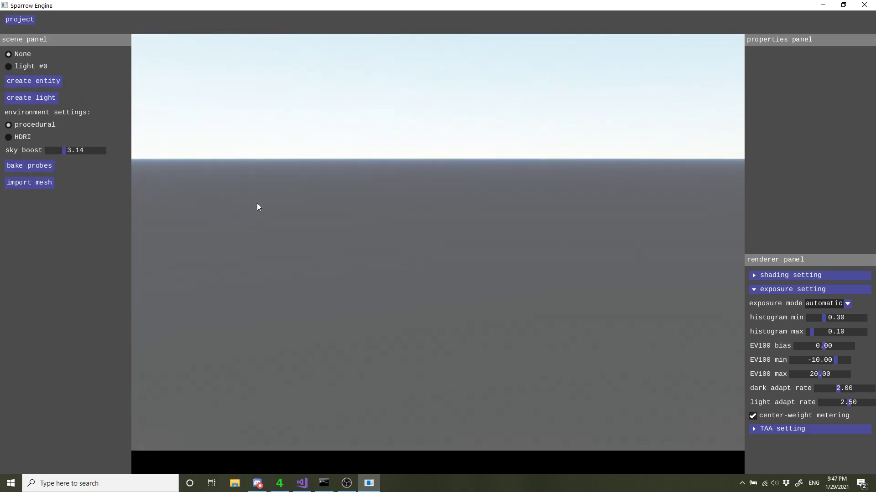
left_click(33, 80)
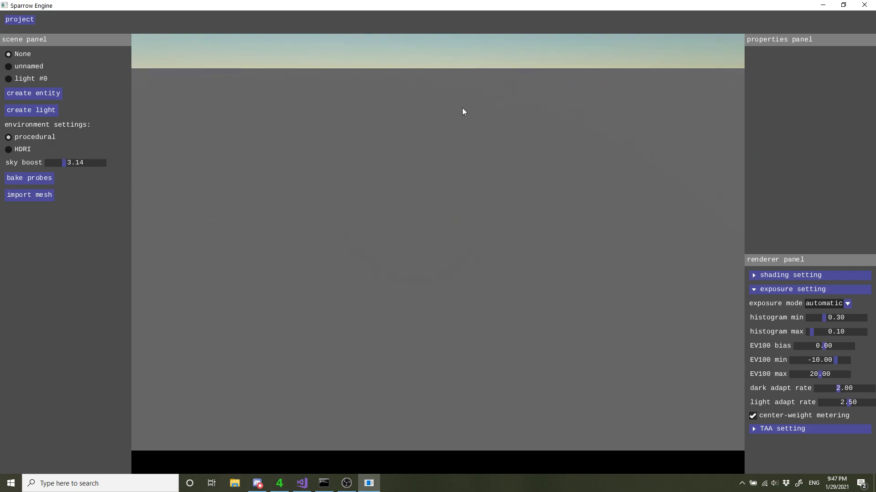
left_click(33, 93)
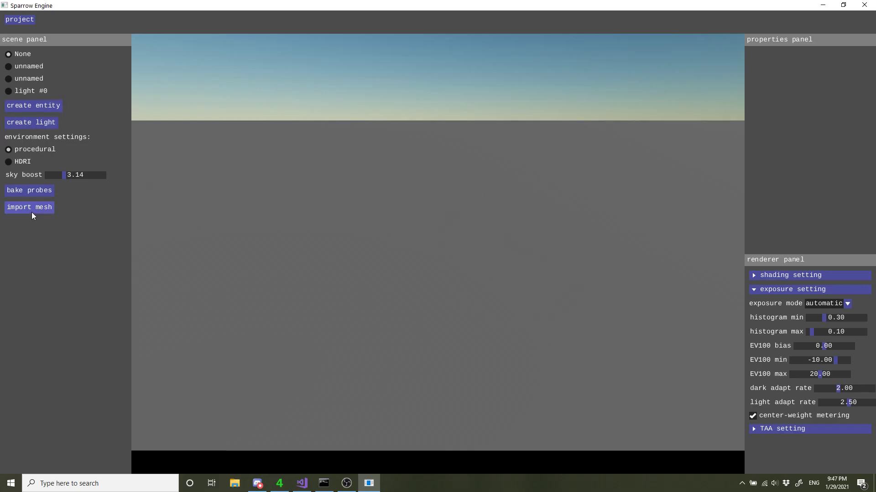
Import maximo_model.gltf from the data folder
left_click(29, 207)
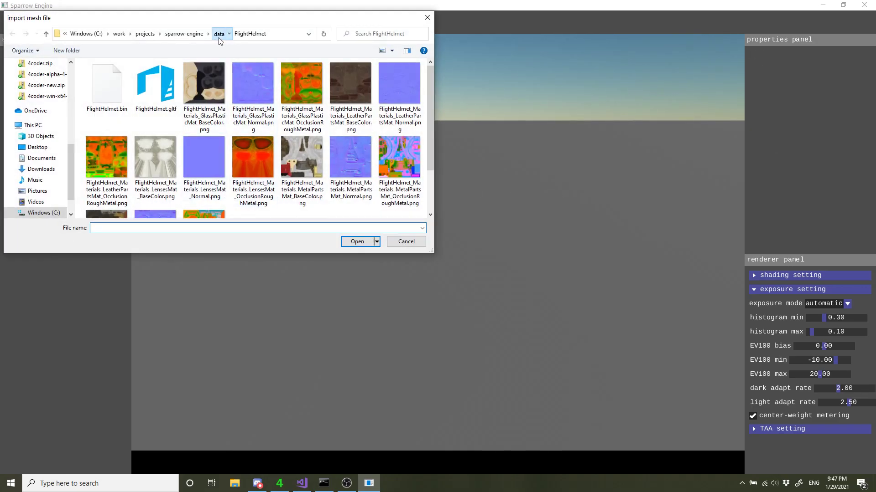
left_click(219, 34)
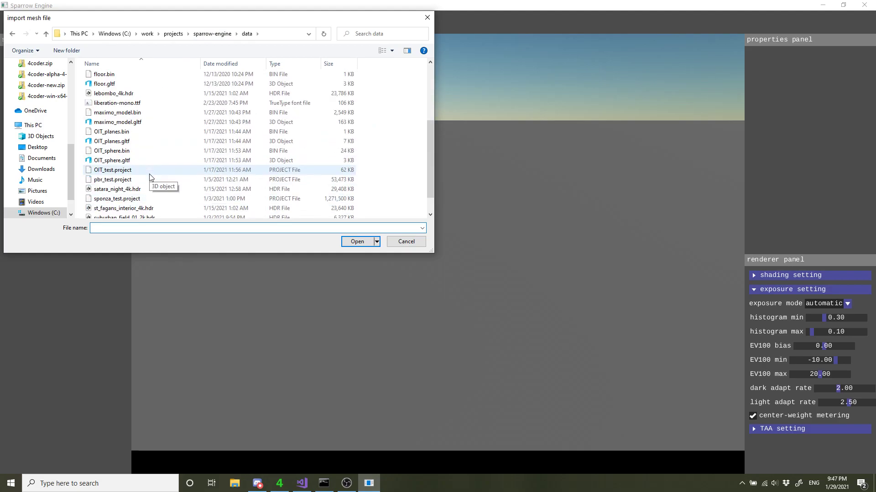
left_click(405, 241)
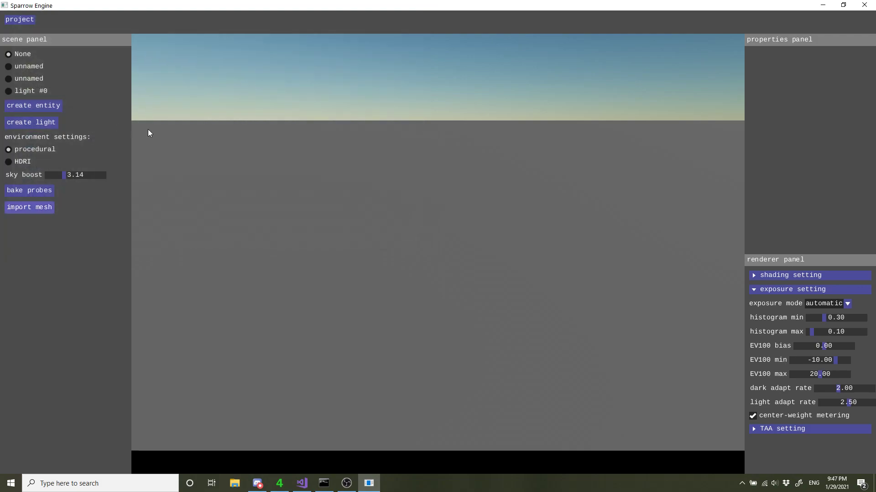
Give the unnamed entity the maximo_model mesh and play the Armature|mixamo clip with looping off
left_click(29, 79)
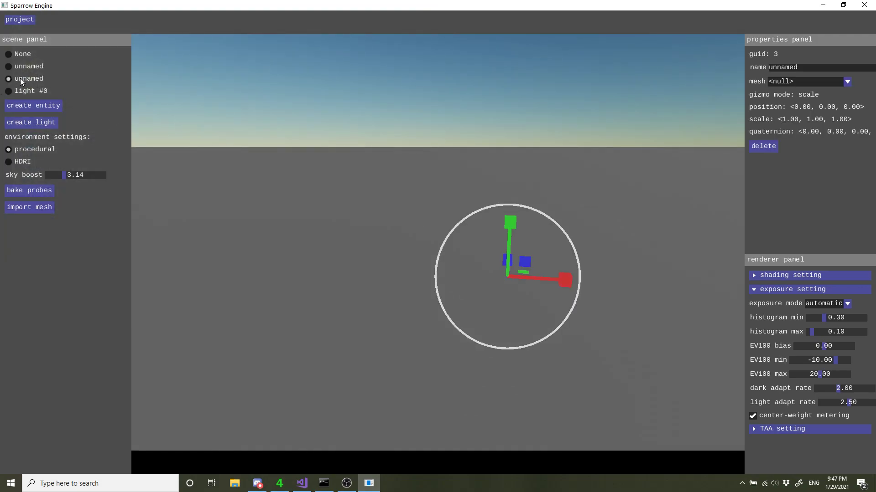
left_click(846, 81)
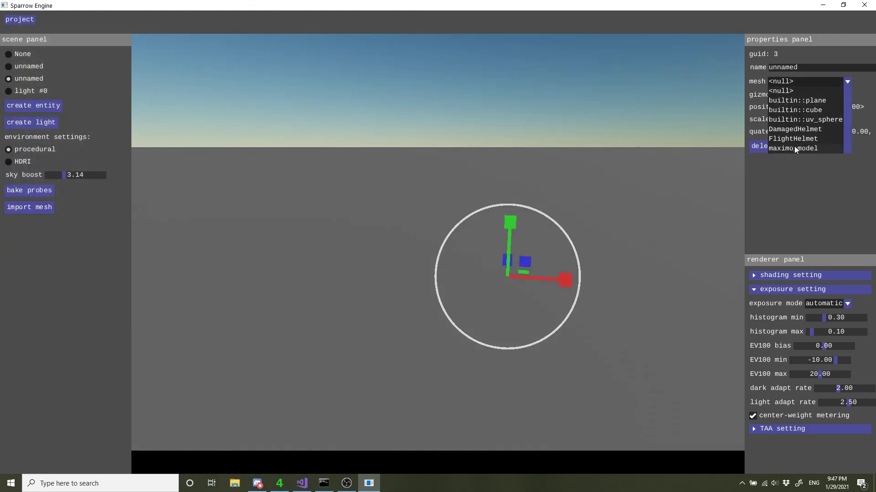
left_click(793, 148)
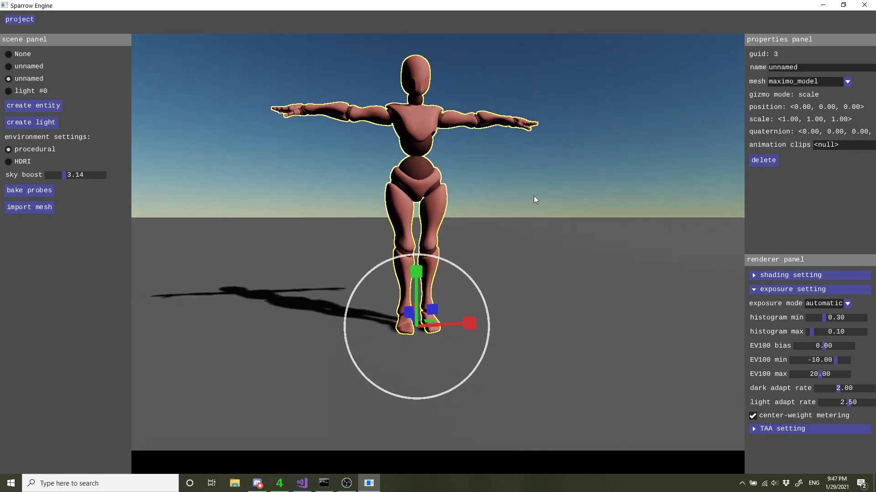
left_click_drag(535, 200, 394, 206)
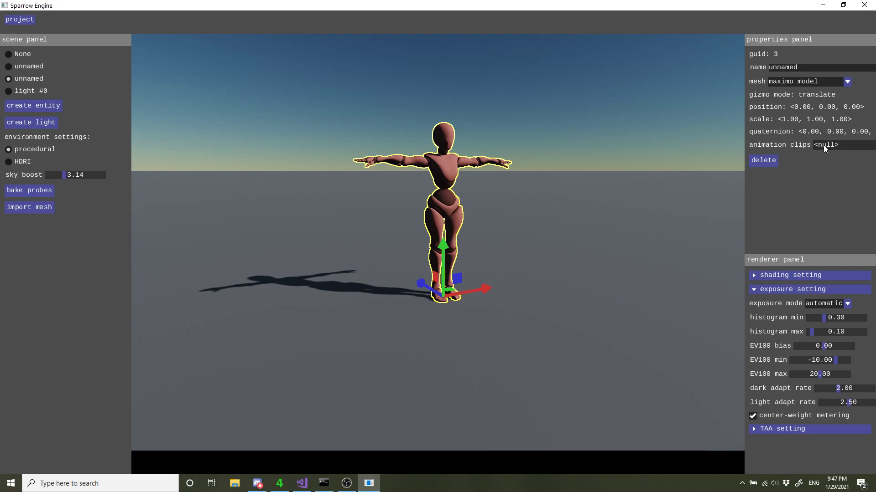
left_click(827, 145)
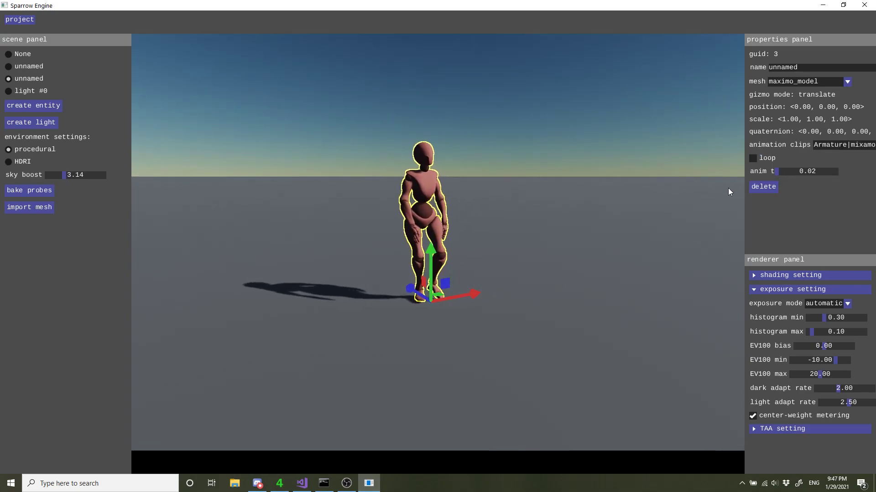
left_click(752, 158)
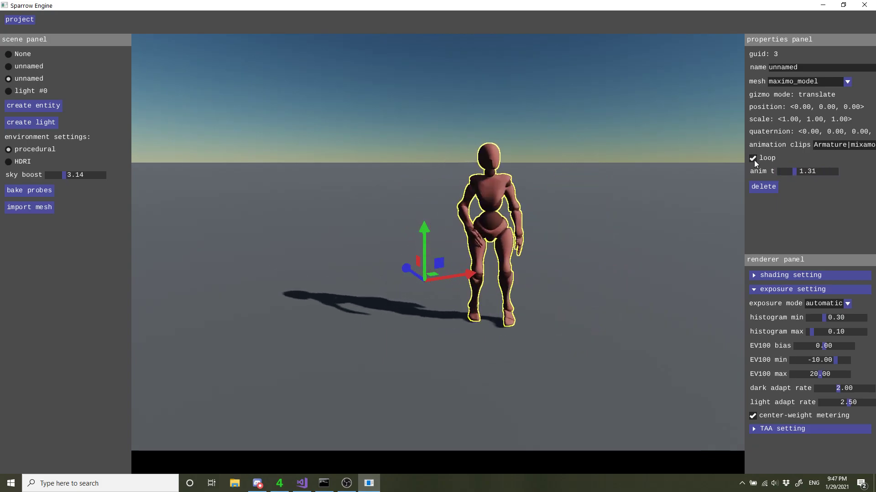
left_click(752, 158)
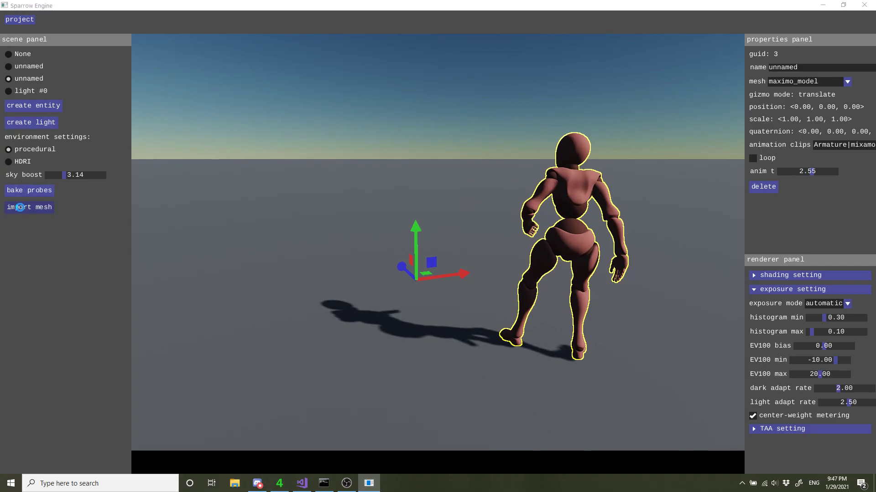
Import the Fox model and add a new entity for it in the scene
left_click(28, 208)
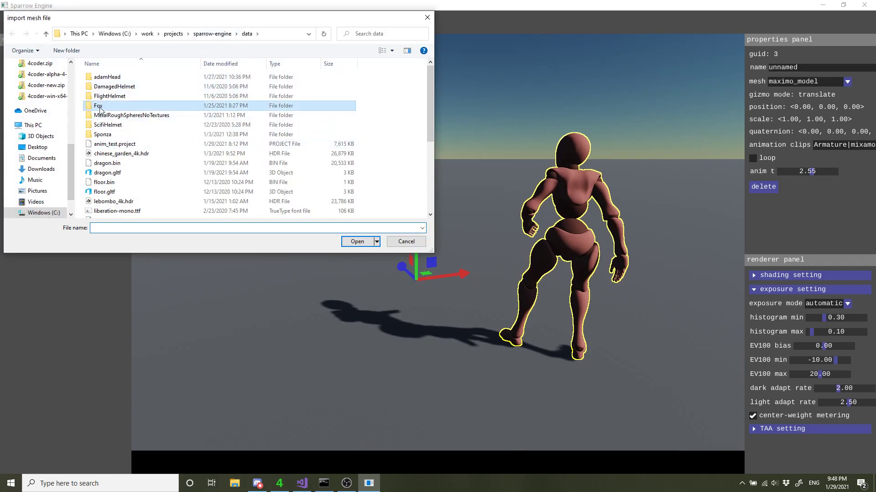
left_click(405, 241)
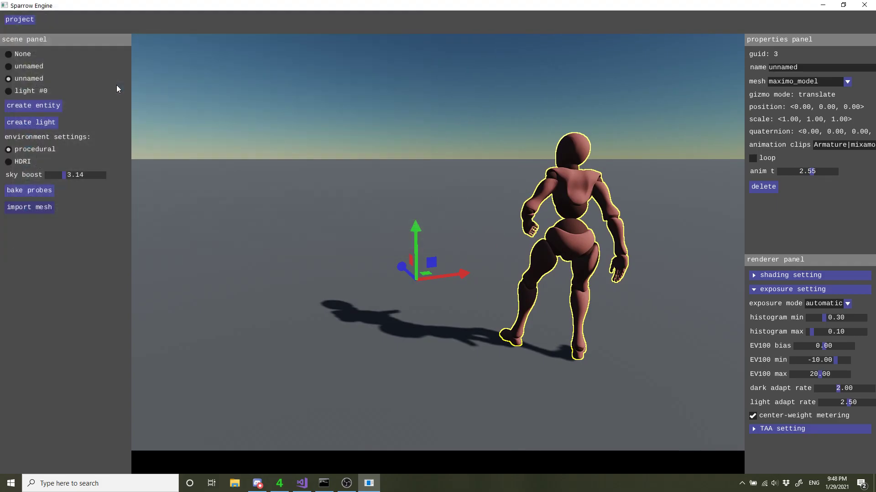
left_click(33, 105)
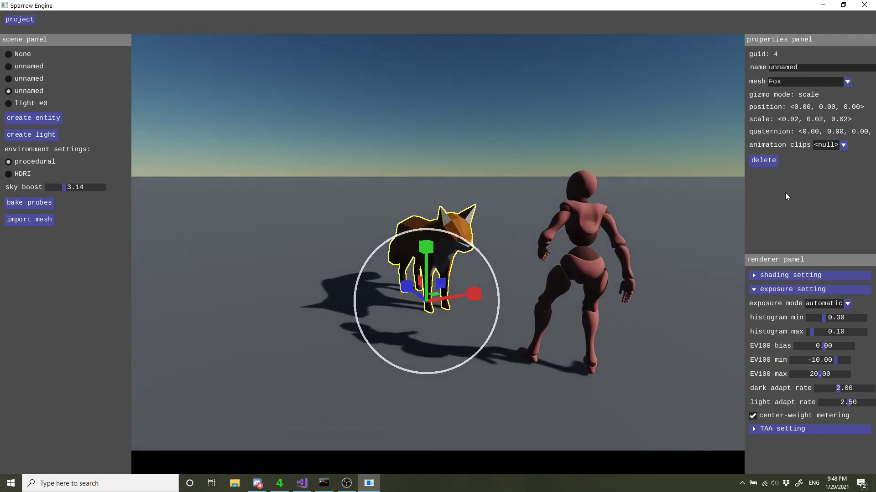
Give the fox its Run clip with looping on, and set exposure to manual
left_click(843, 145)
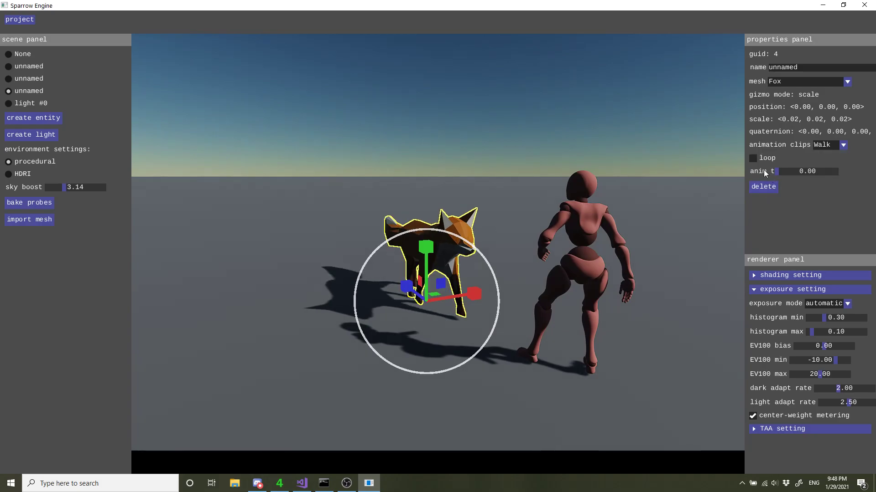
left_click(752, 158)
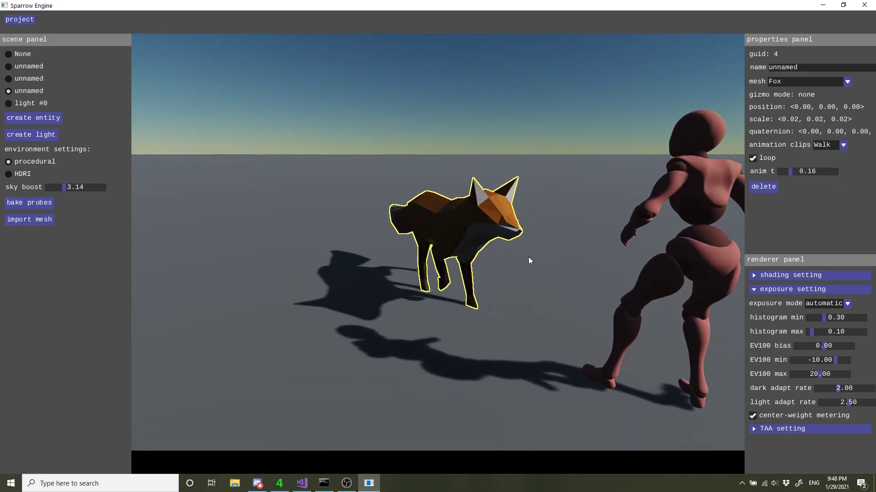
left_click(843, 145)
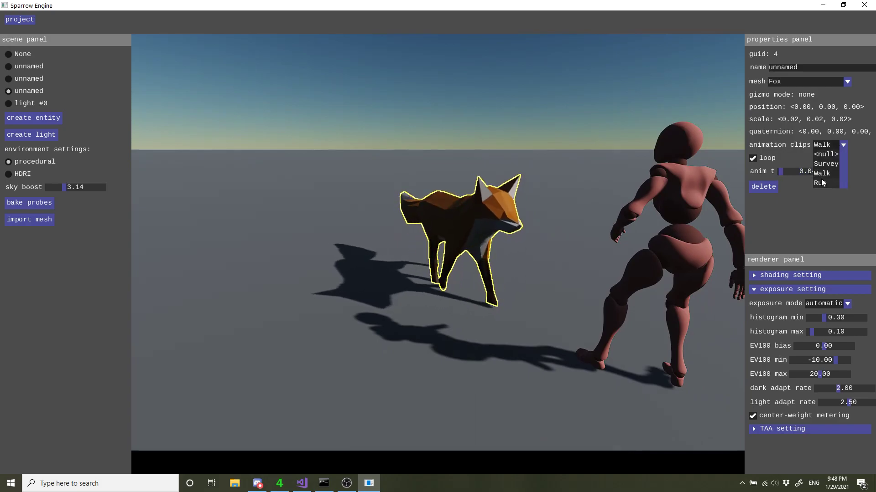
left_click(822, 183)
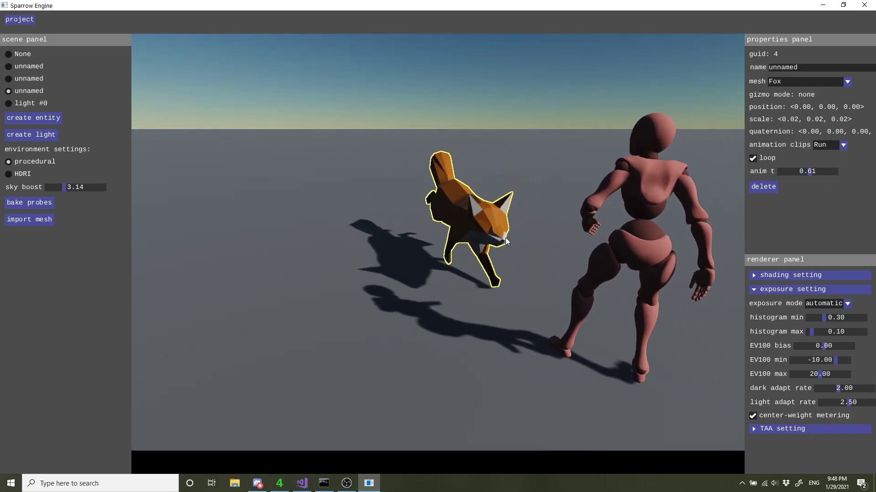
left_click(846, 303)
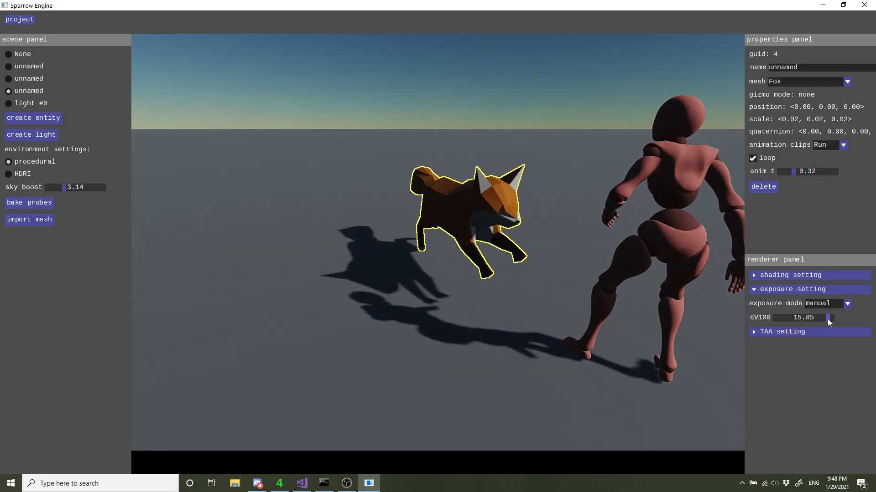
Lower EV100 to brighten the scene and return exposure to automatic
left_click_drag(829, 318, 825, 318)
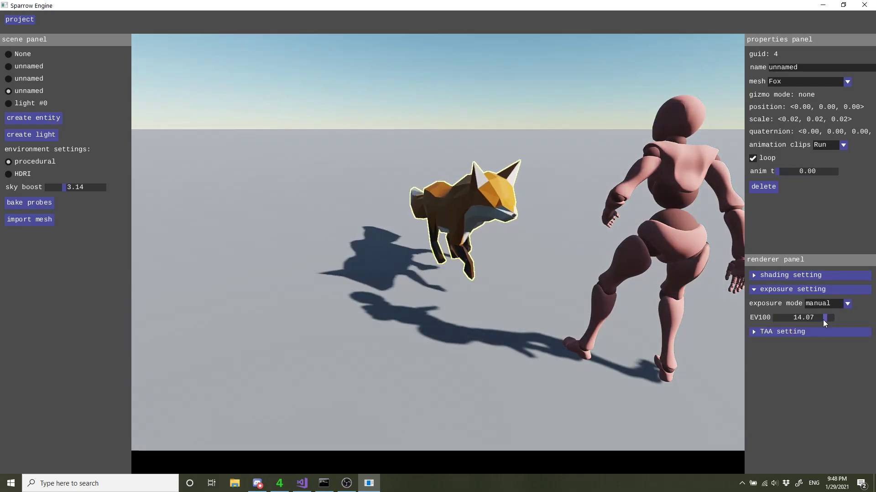
left_click(826, 303)
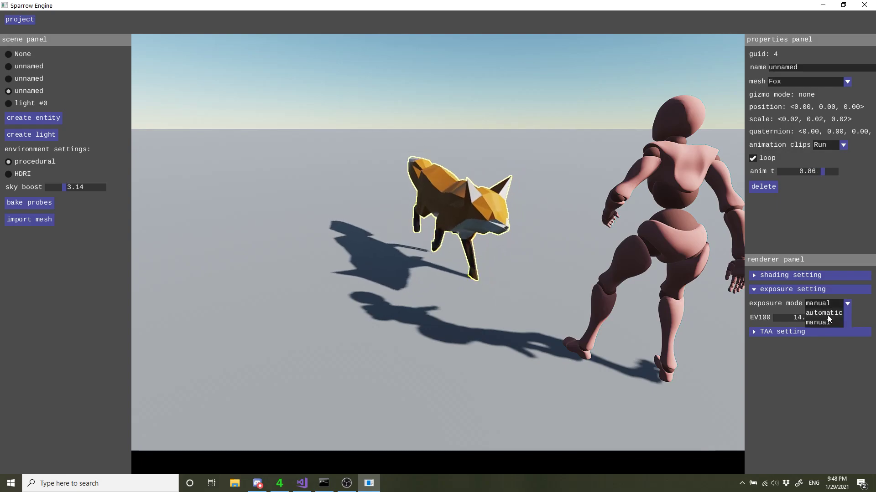
left_click(822, 313)
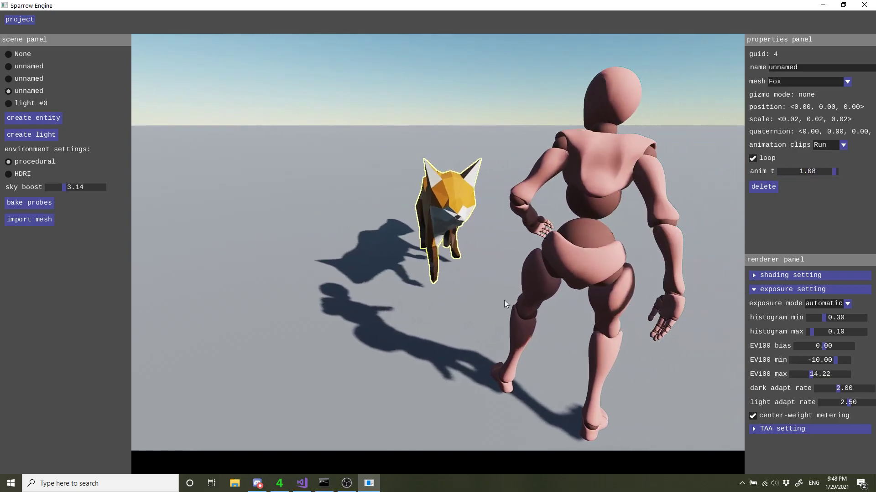
Select the mannequin entity and turn off its animation looping
left_click(8, 91)
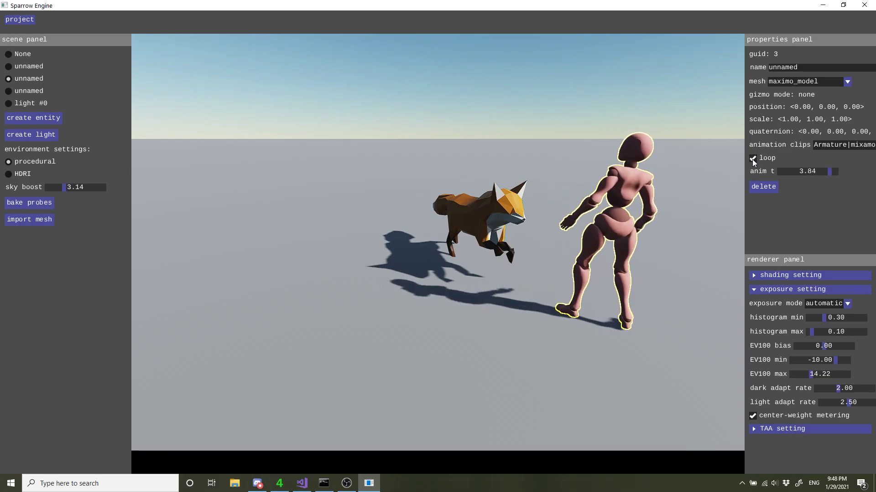
left_click(752, 158)
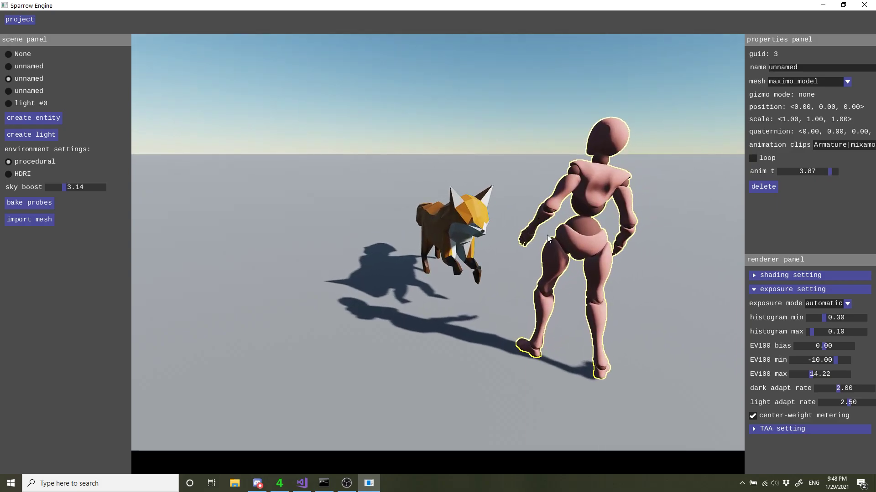